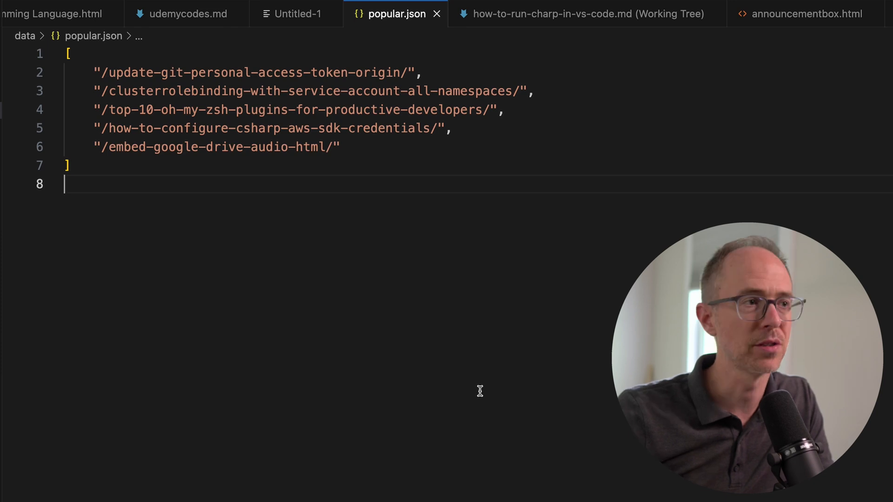
- Stage udemycodes.md in Source Control and commit it with the message 'up'
{"action": "double_click", "coordinate": [213, 147]}
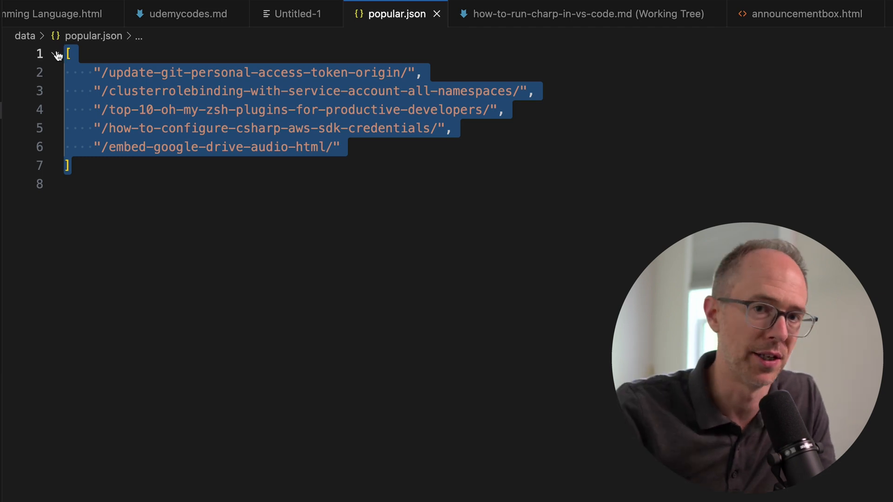
{"action": "left_click", "coordinate": [280, 168]}
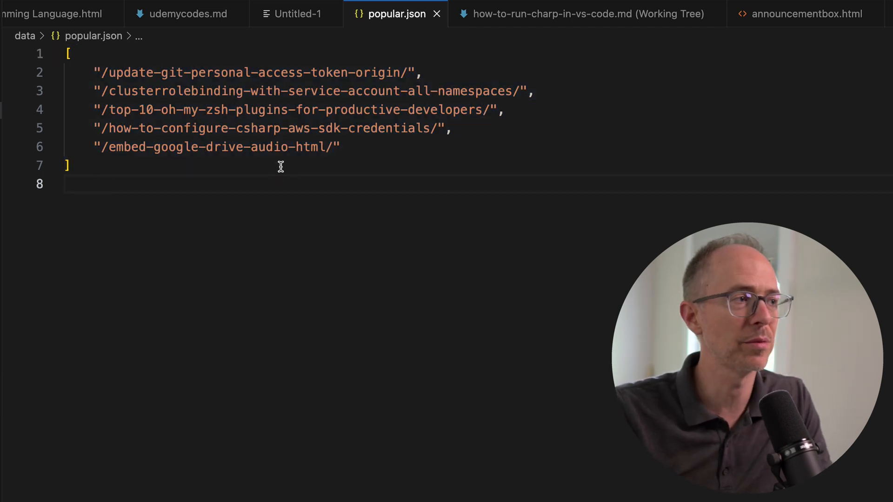
{"action": "mouse_move", "coordinate": [350, 247]}
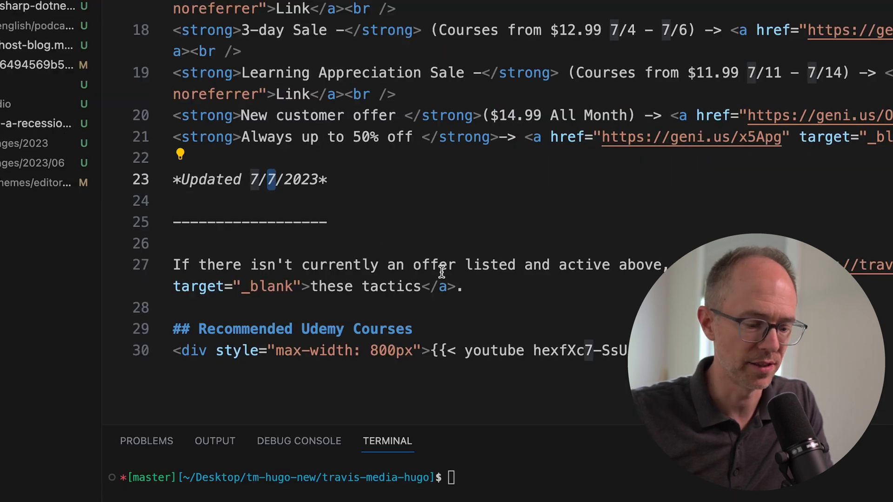
{"action": "left_click", "coordinate": [24, 104]}
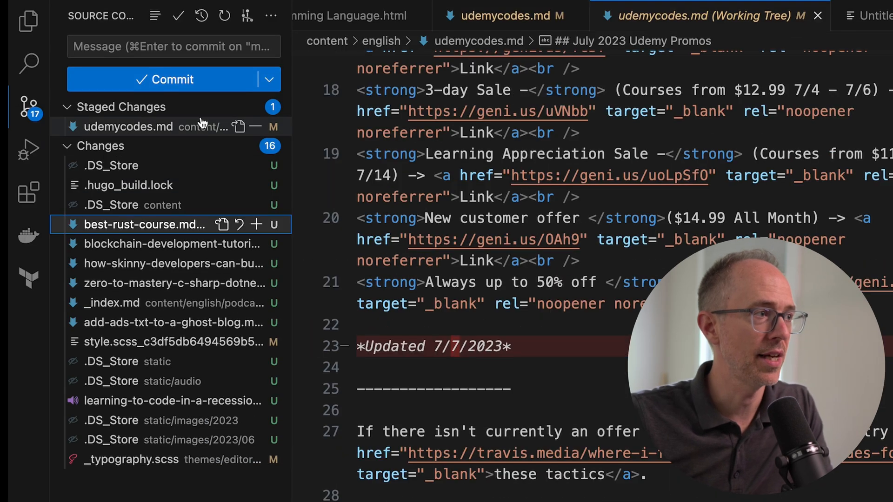
{"action": "type", "text": "up"}
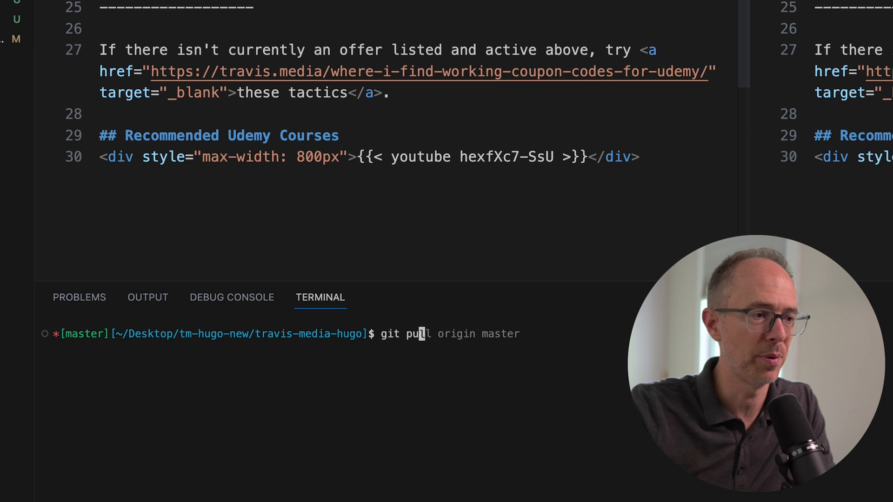
- Run git push origin master in the terminal; the push is rejected as behind the remote
{"action": "type", "text": "git push origin master"}
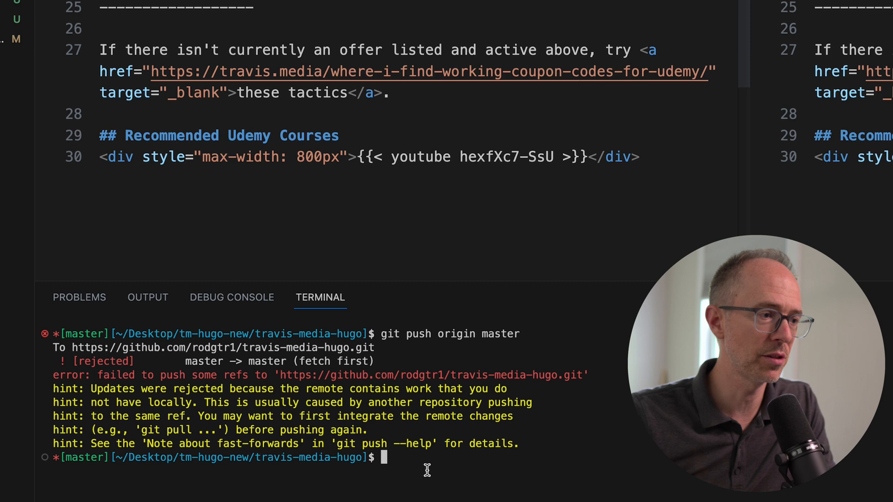
{"action": "mouse_move", "coordinate": [231, 389]}
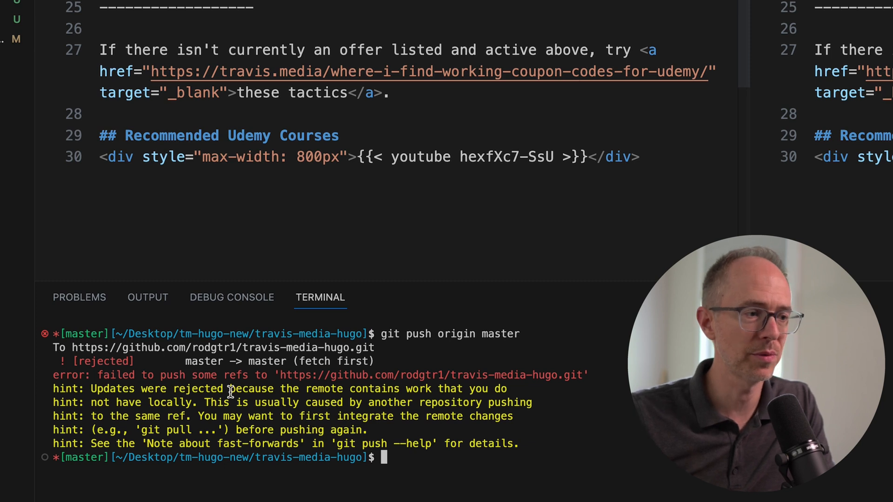